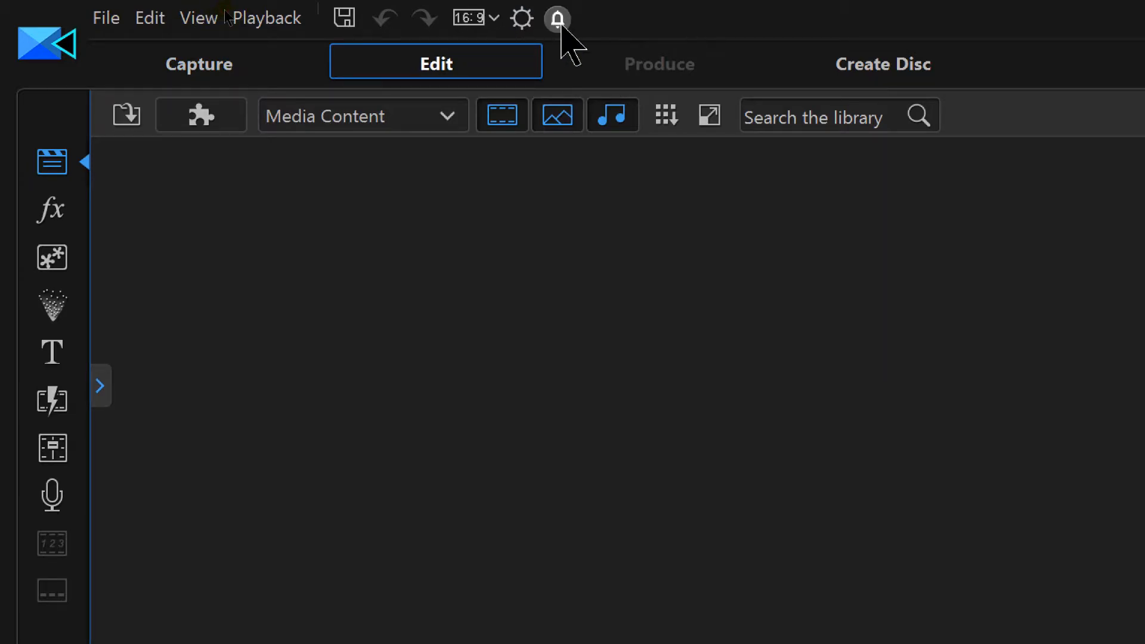
# Open PowerDirector's About screen to see installed version 16.0.2524.0
pyautogui.click(556, 17)
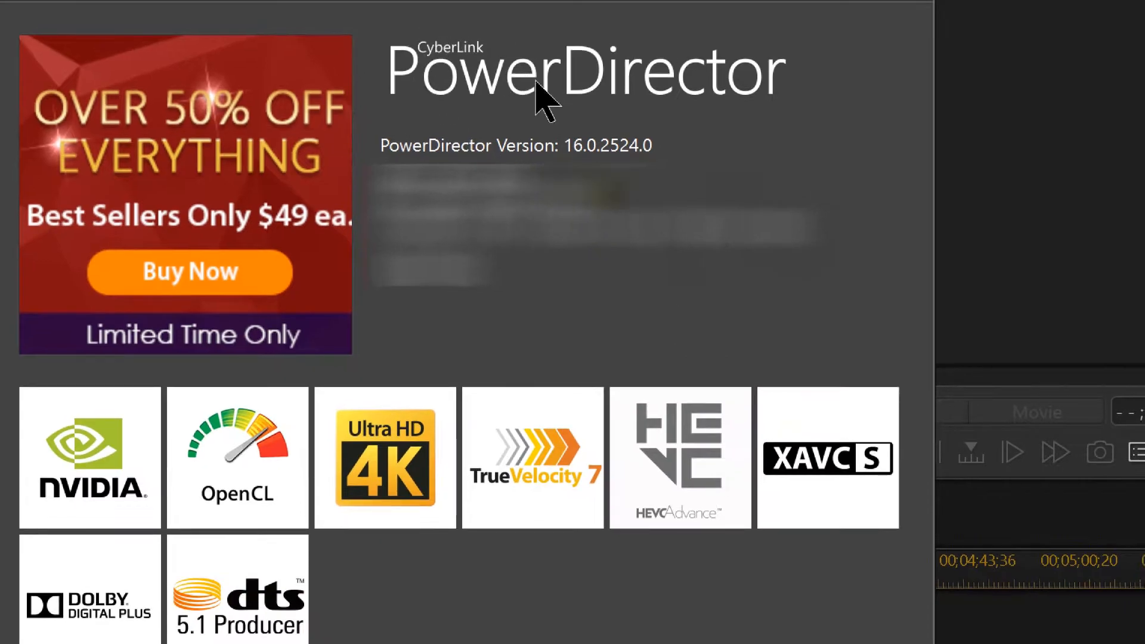
pyautogui.moveTo(576, 142)
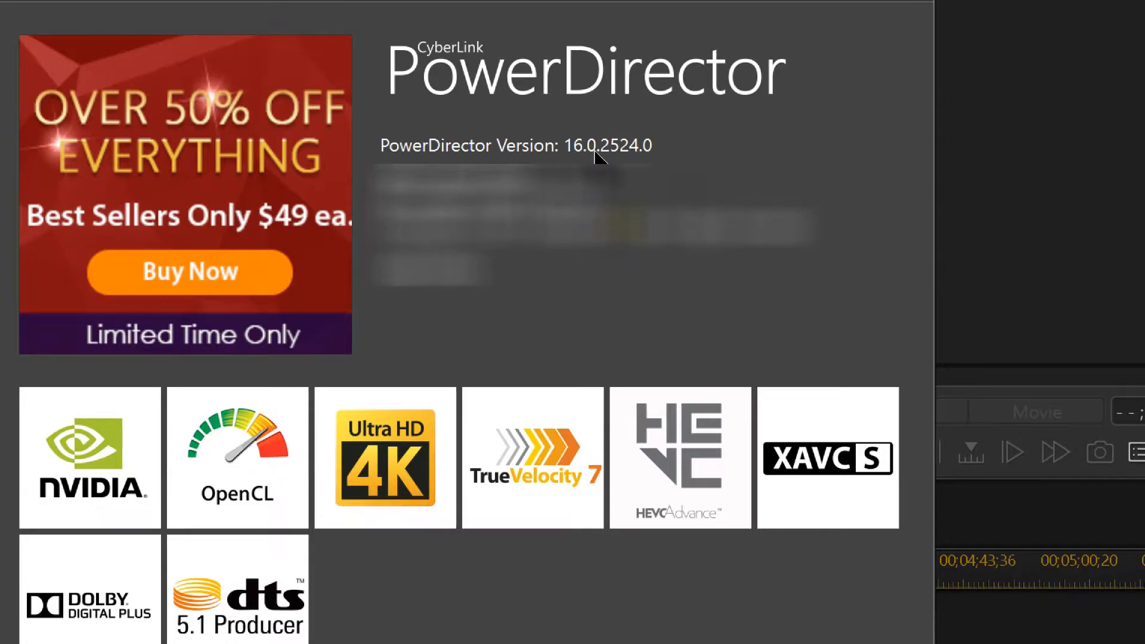
pyautogui.moveTo(518, 157)
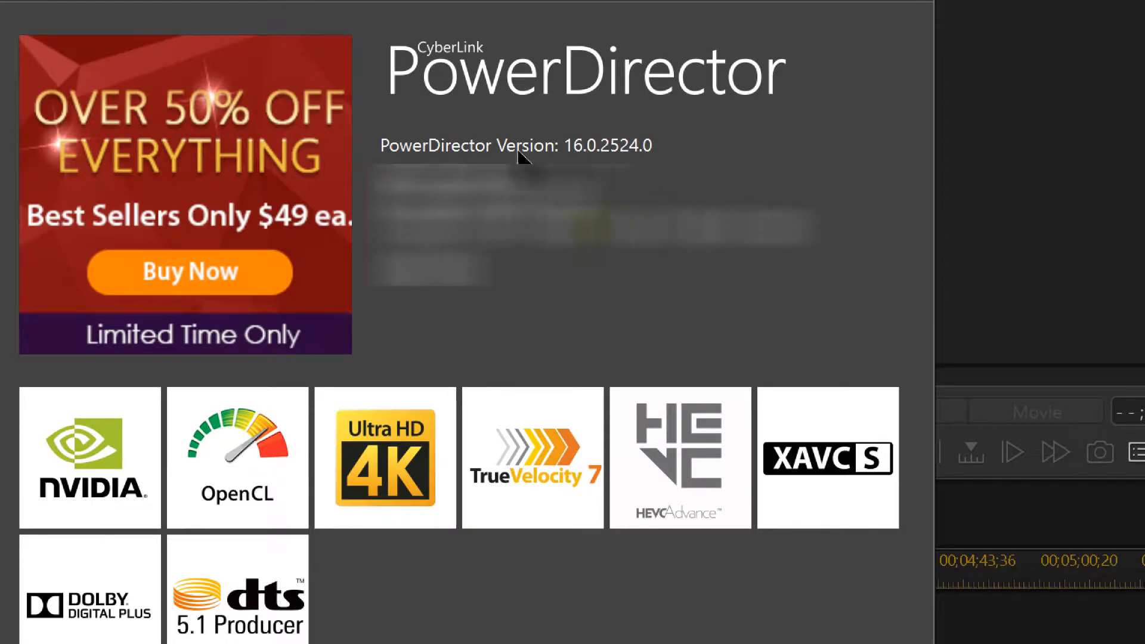
pyautogui.moveTo(598, 155)
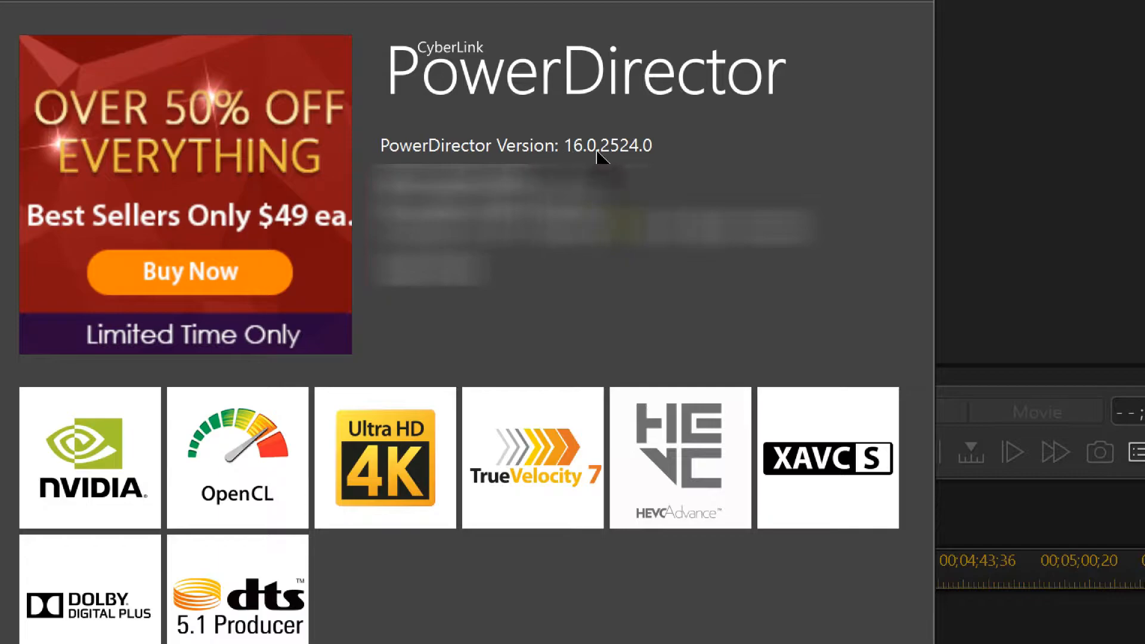
pyautogui.moveTo(661, 139)
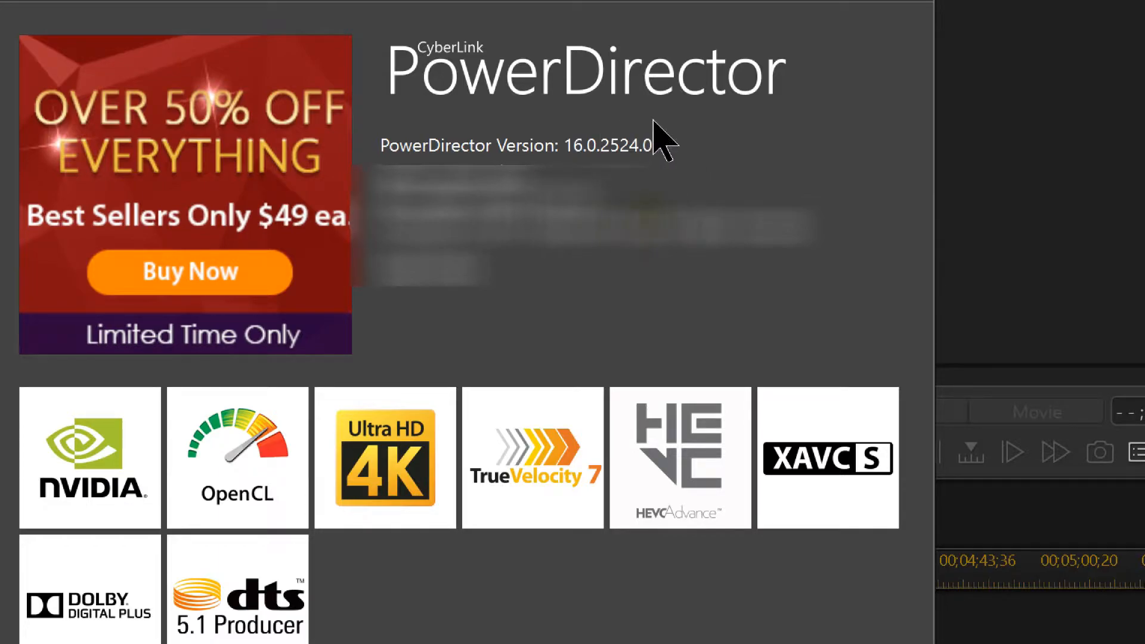
pyautogui.moveTo(659, 139)
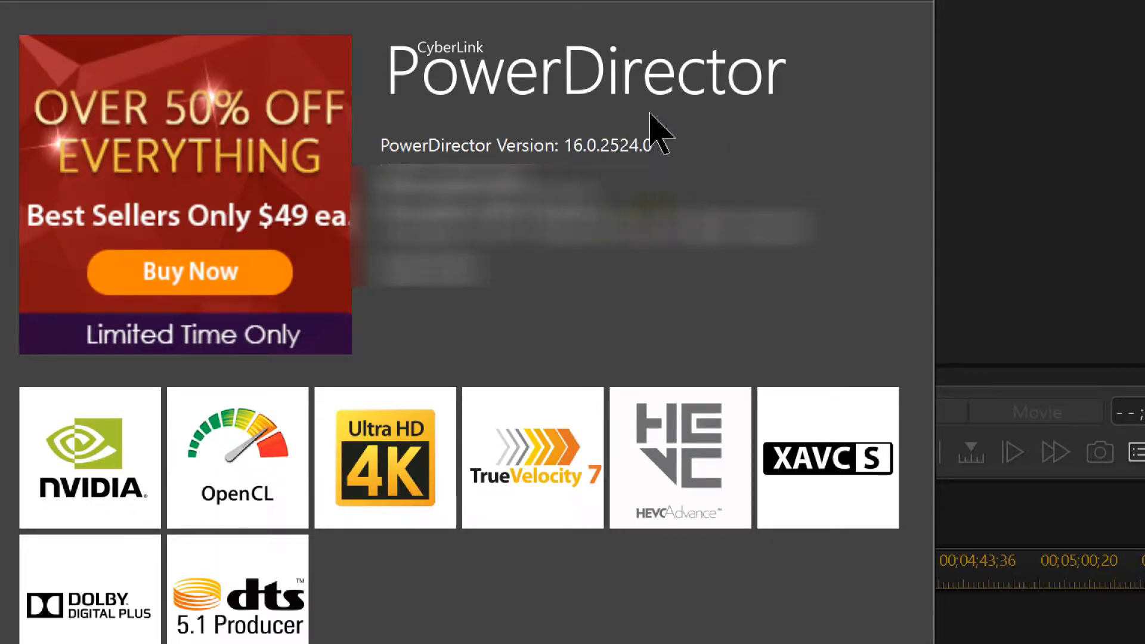
pyautogui.moveTo(646, 155)
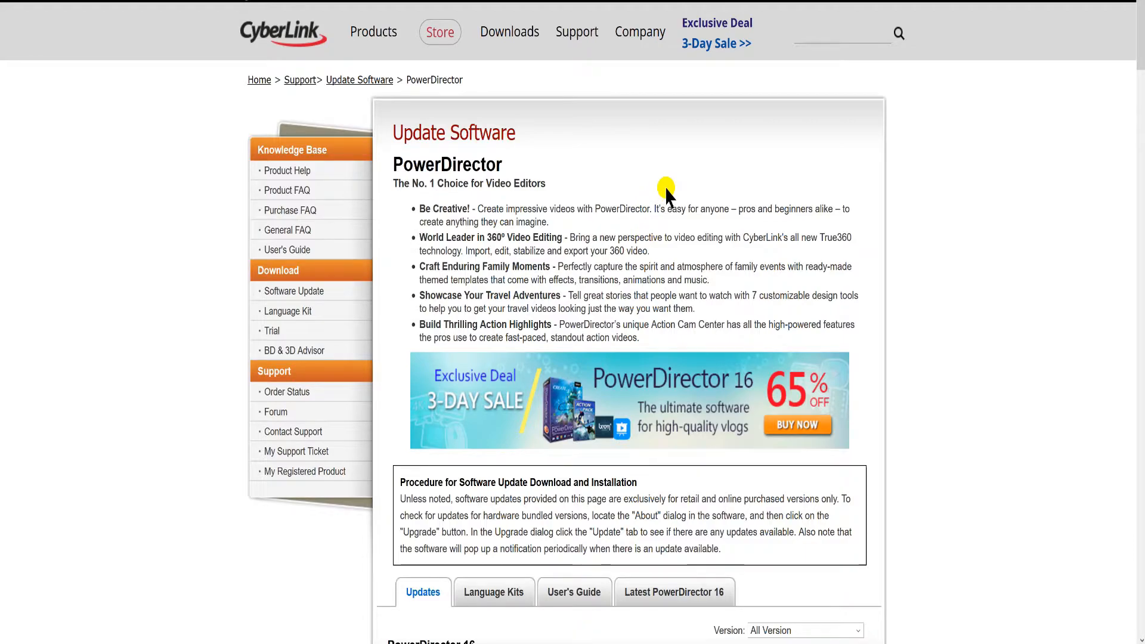
pyautogui.moveTo(961, 360)
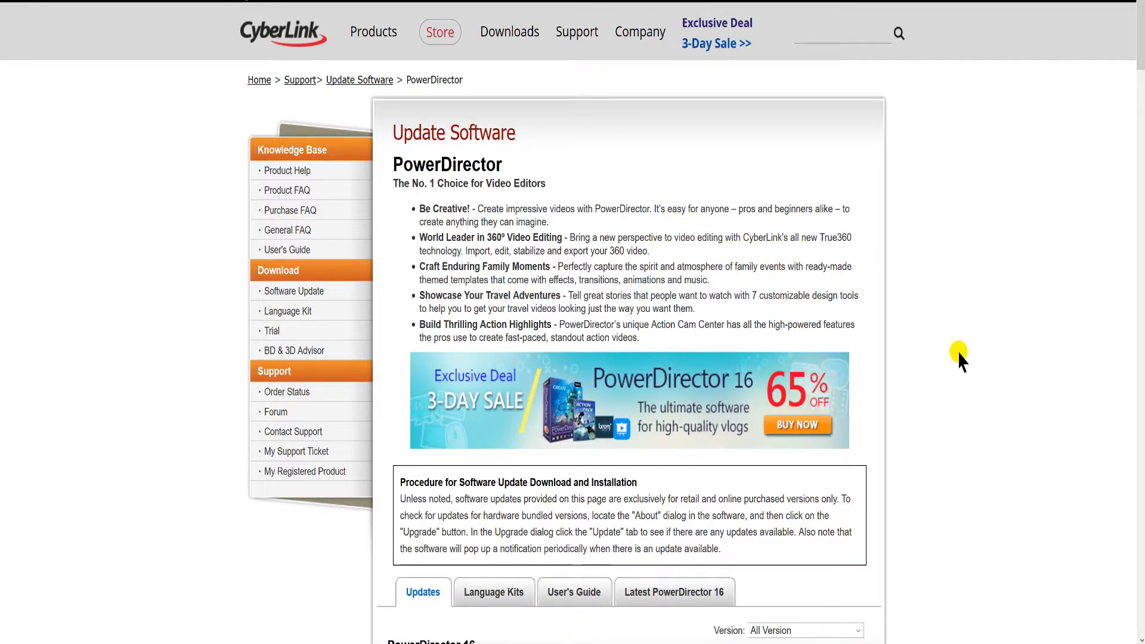
# Scroll to the PowerDirector 16 updates and collapse build 2524's release notes
pyautogui.scroll(-3)
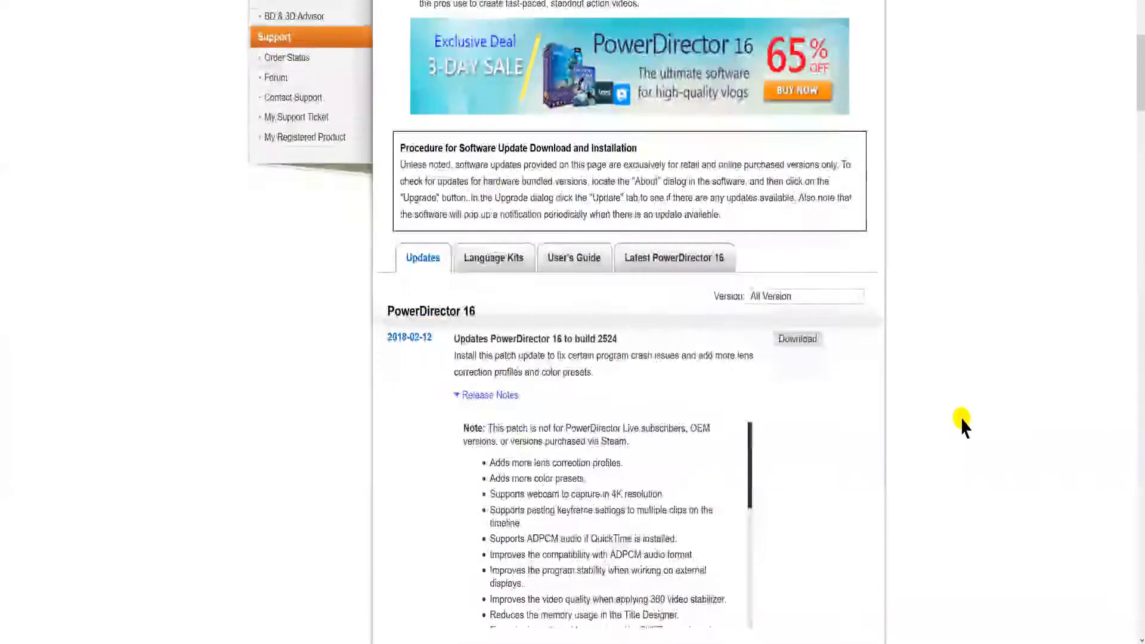
pyautogui.scroll(-3)
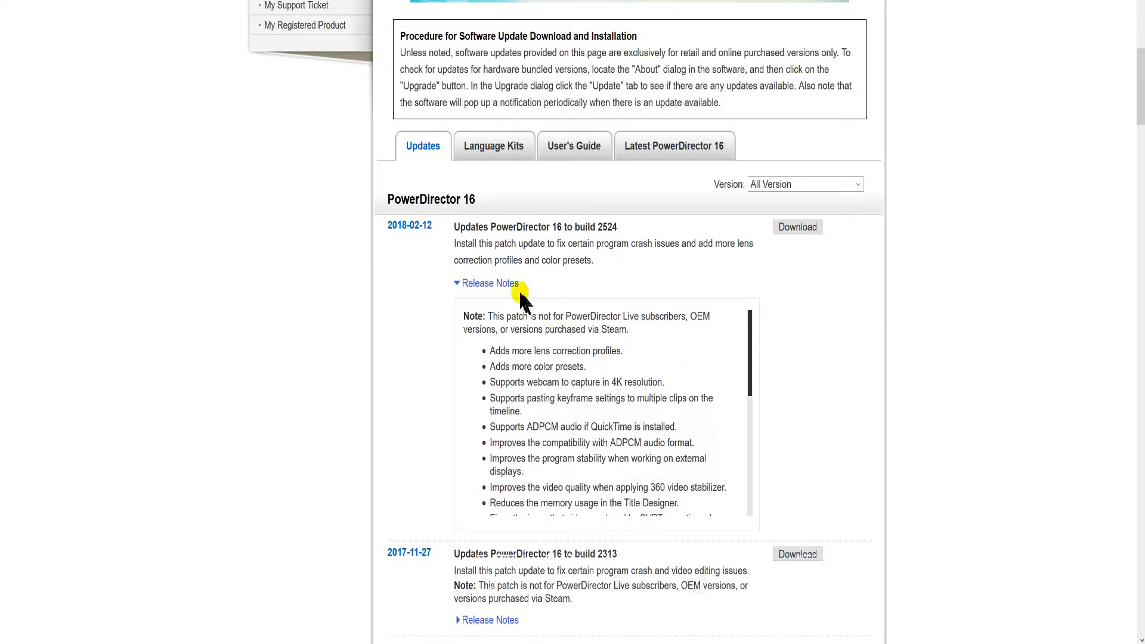
pyautogui.click(489, 283)
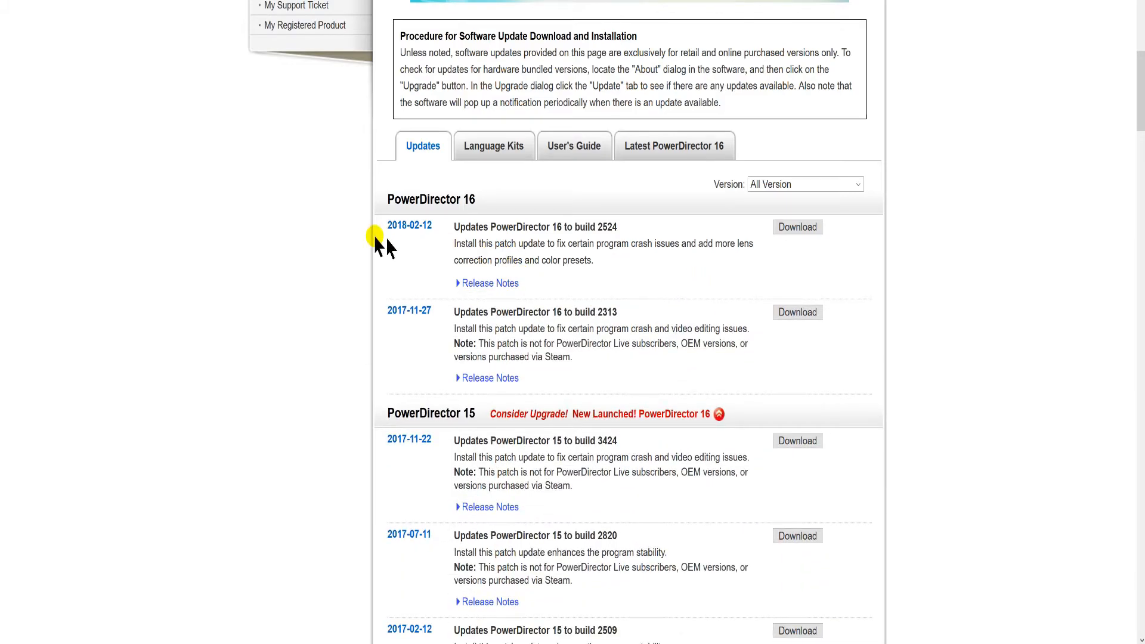
pyautogui.moveTo(430, 241)
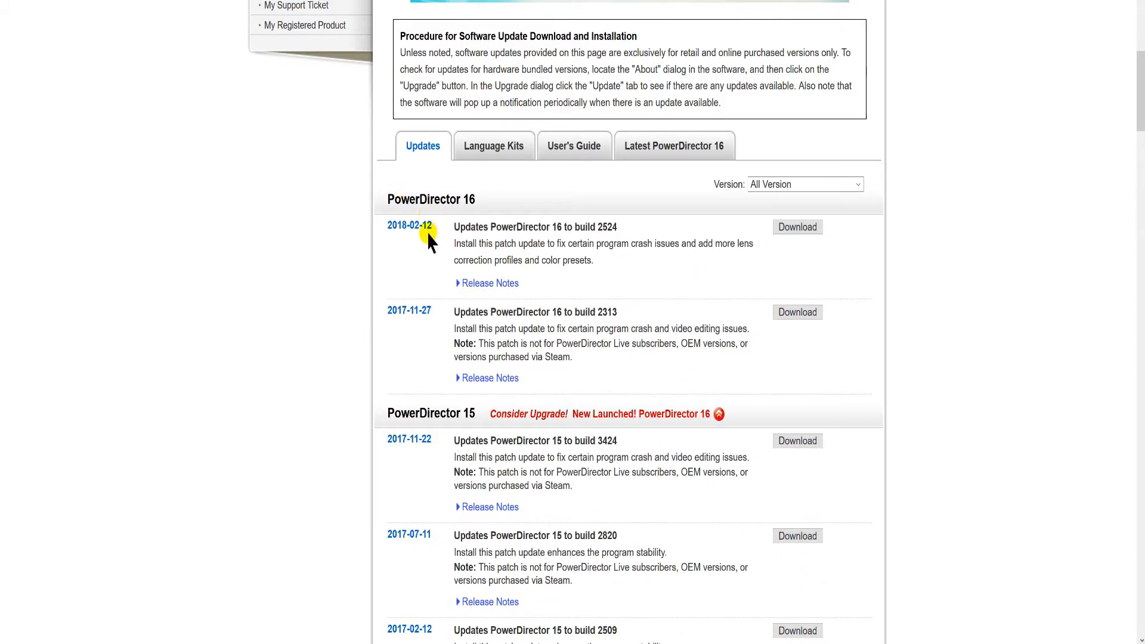
pyautogui.moveTo(439, 247)
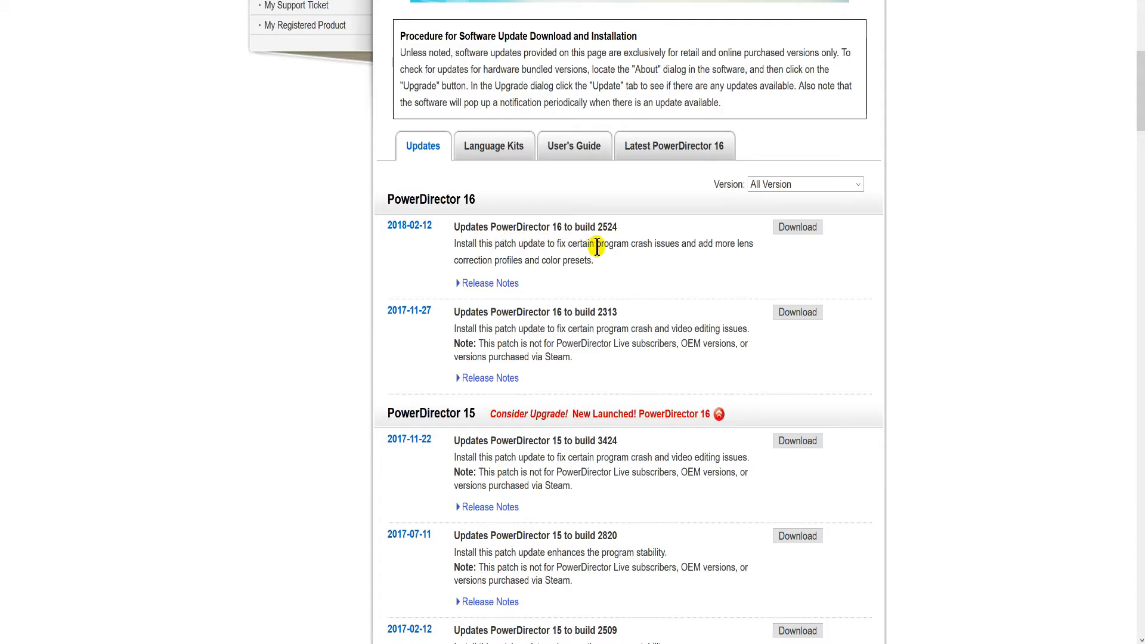
# Select the build number 2524 in the newest PowerDirector 16 update heading
pyautogui.doubleClick(604, 227)
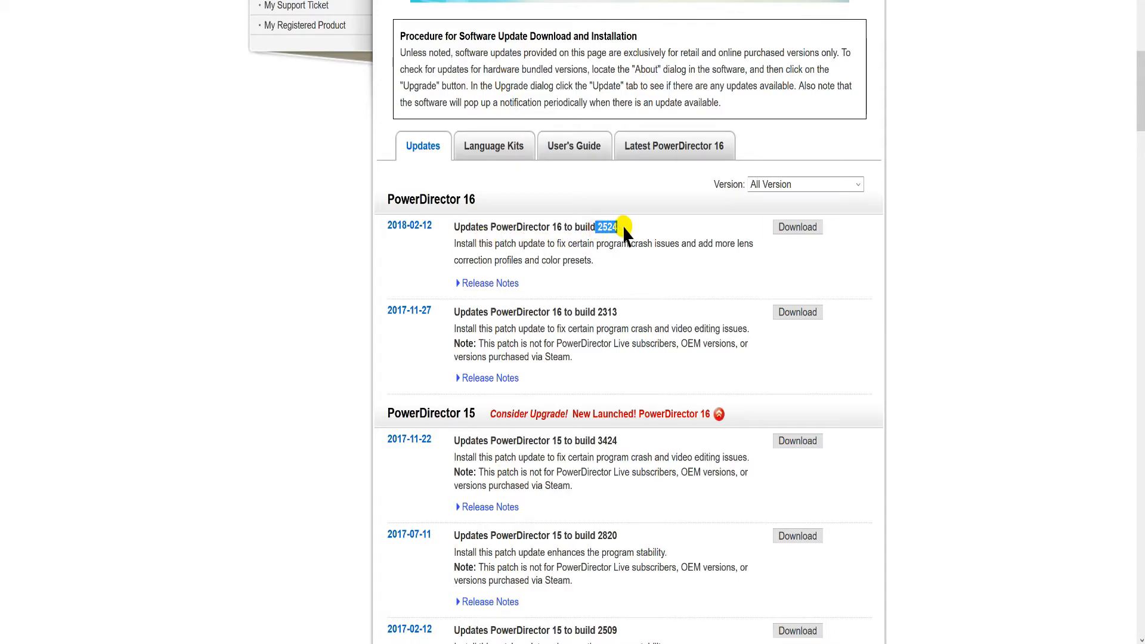
pyautogui.moveTo(624, 302)
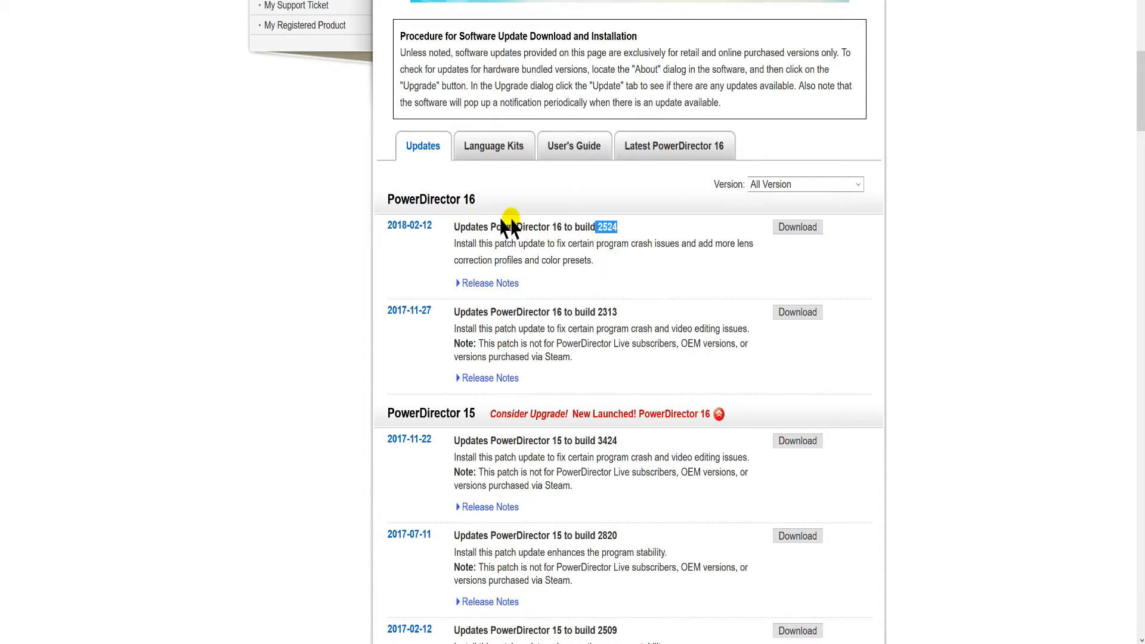
pyautogui.moveTo(551, 243)
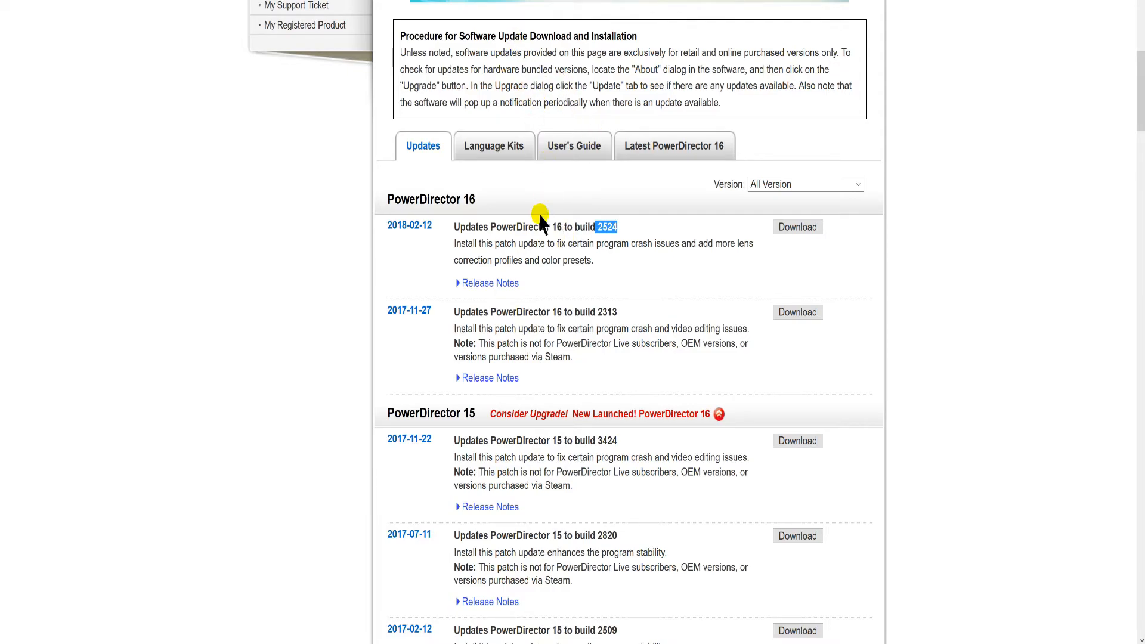
# Expand build 2524's release notes and scroll through to the final entry
pyautogui.click(489, 284)
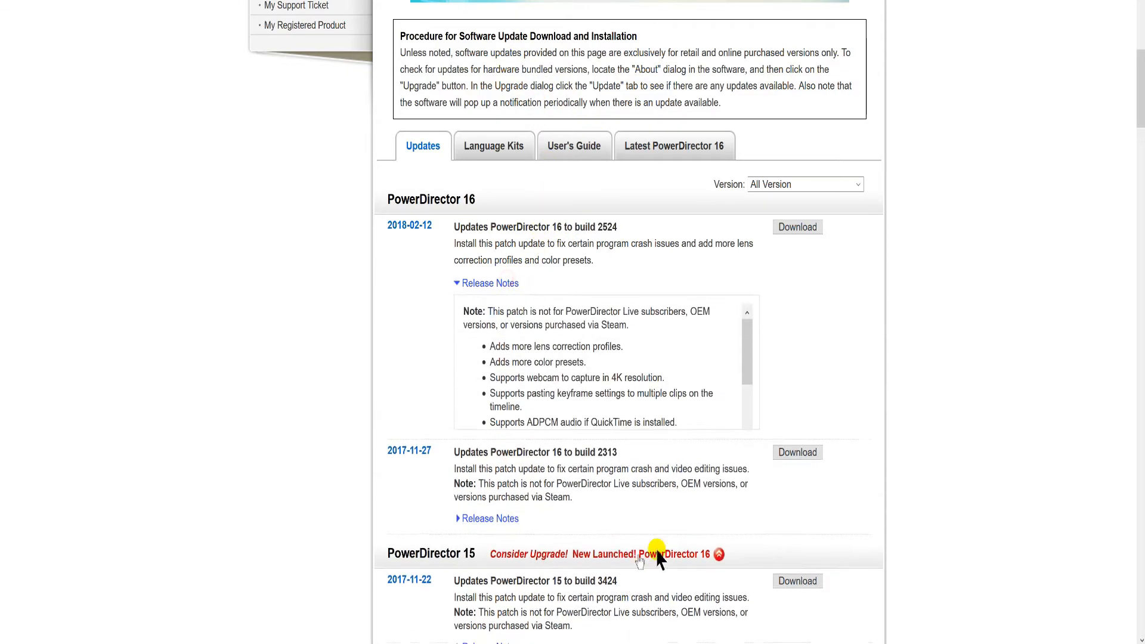
pyautogui.scroll(-3)
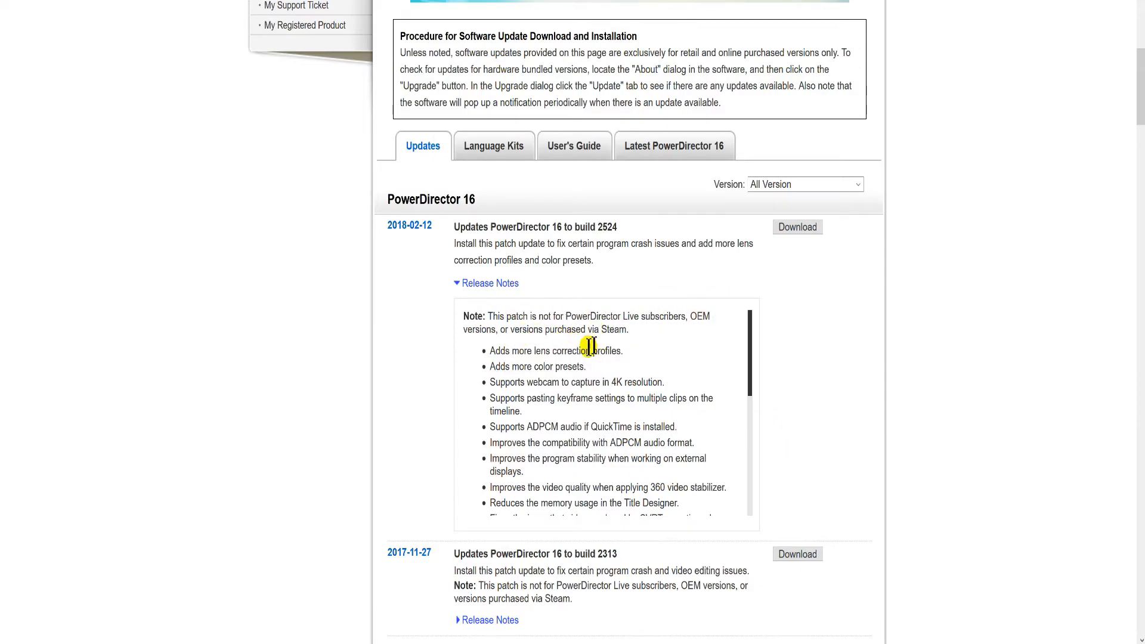
pyautogui.moveTo(484, 220)
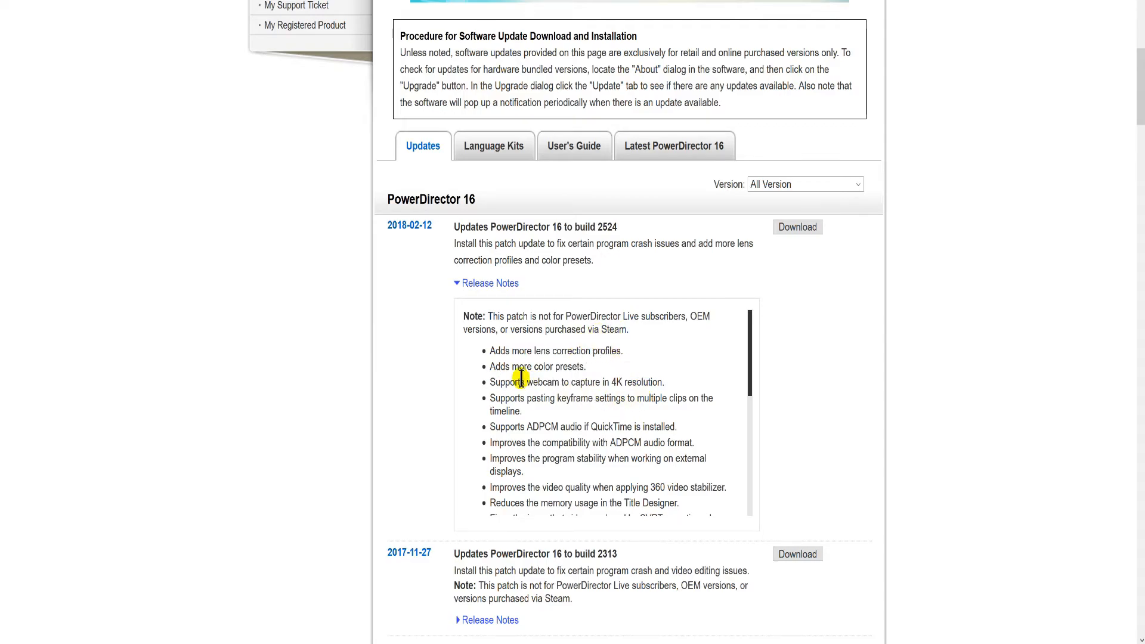
pyautogui.moveTo(595, 371)
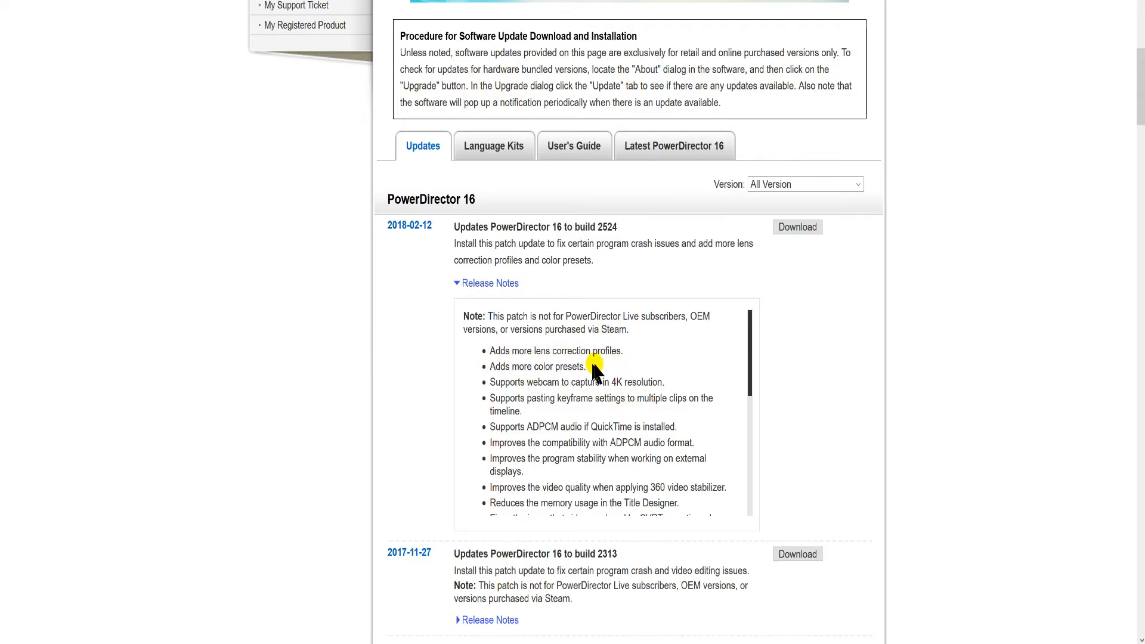
pyautogui.moveTo(341, 251)
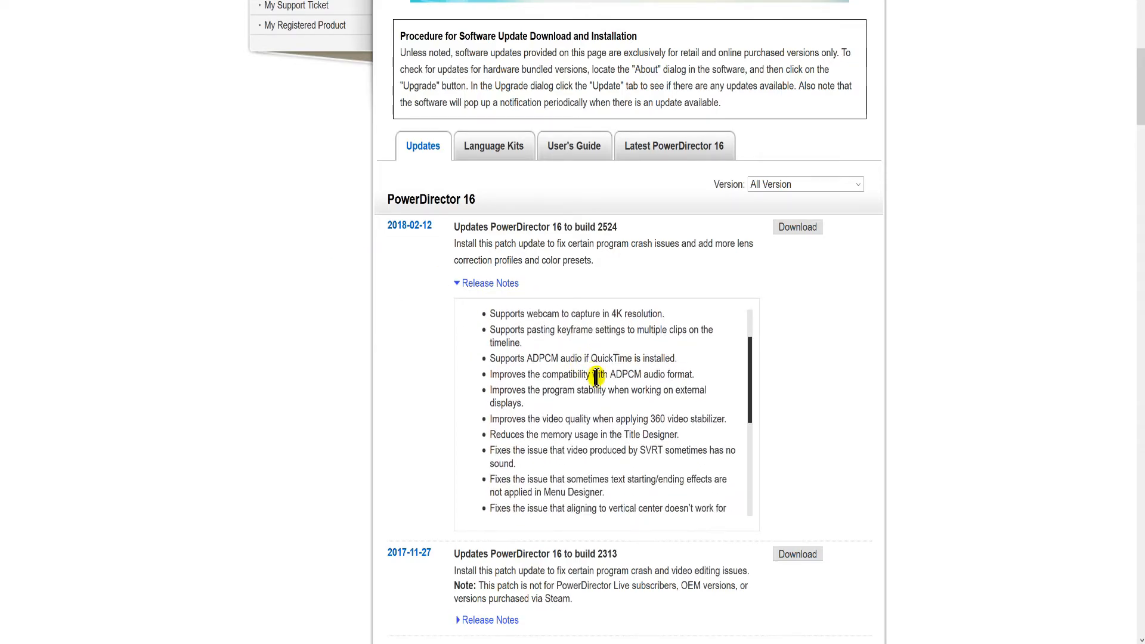
pyautogui.scroll(-3)
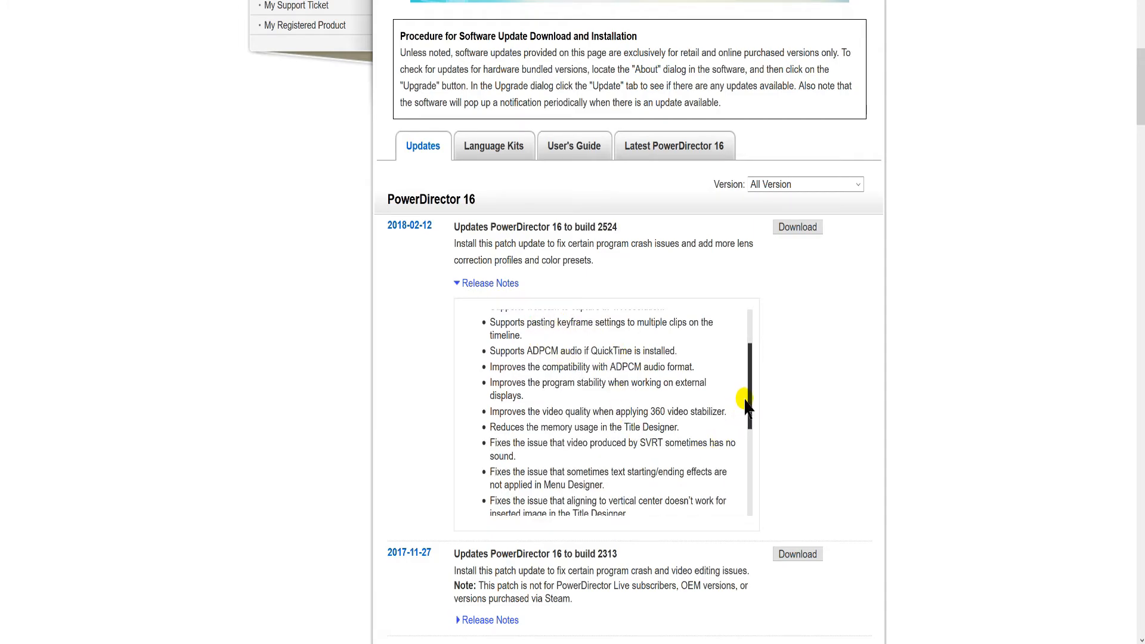
pyautogui.scroll(-3)
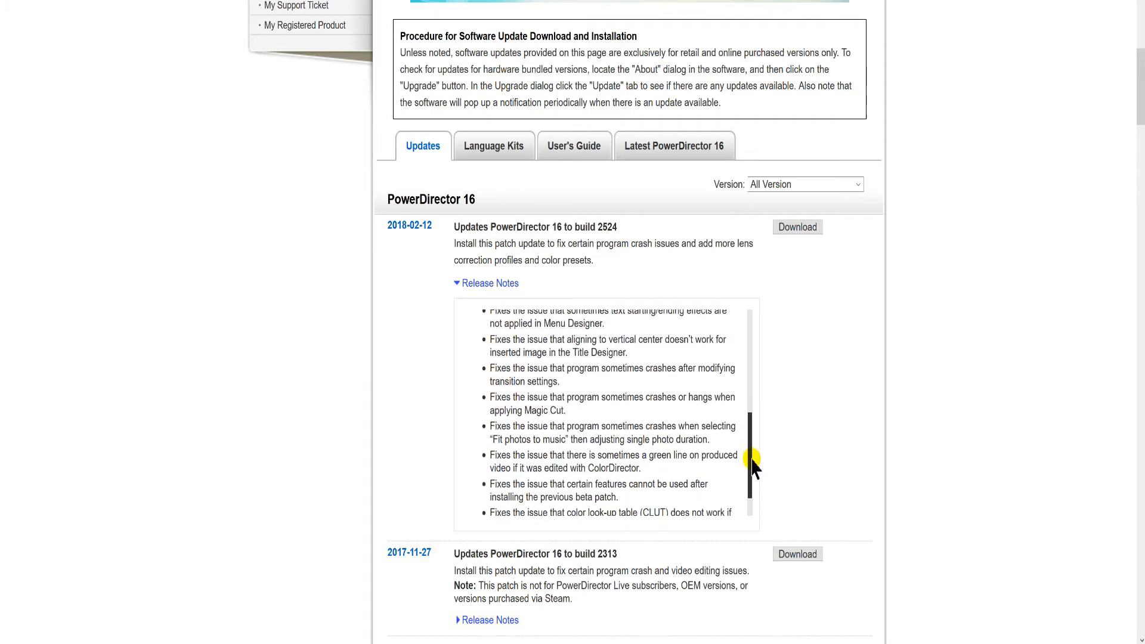
pyautogui.scroll(-3)
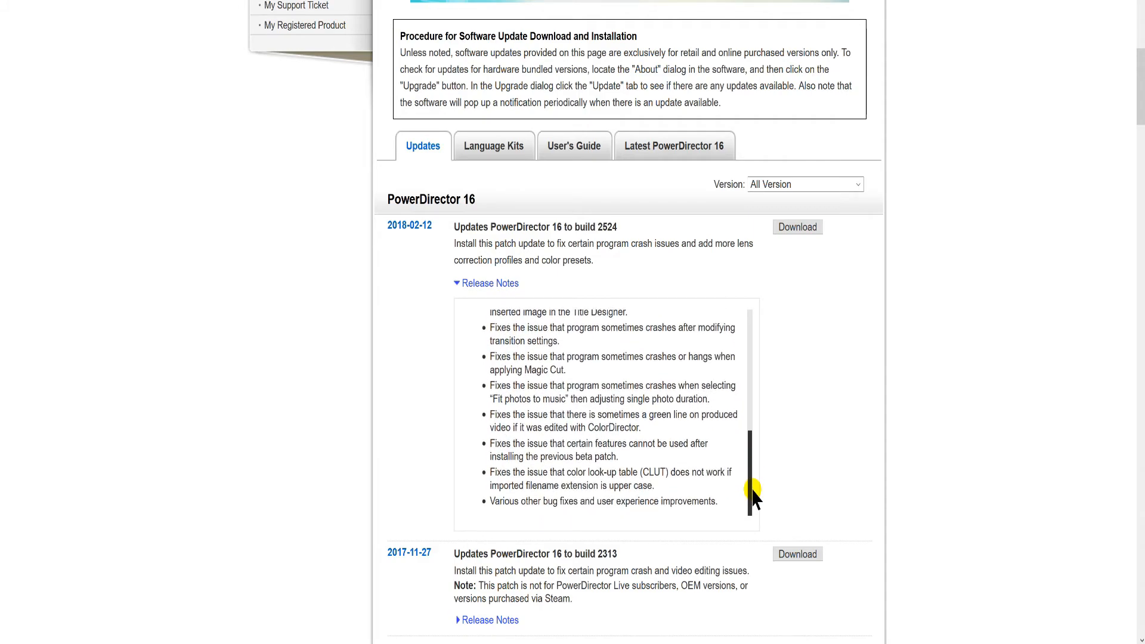